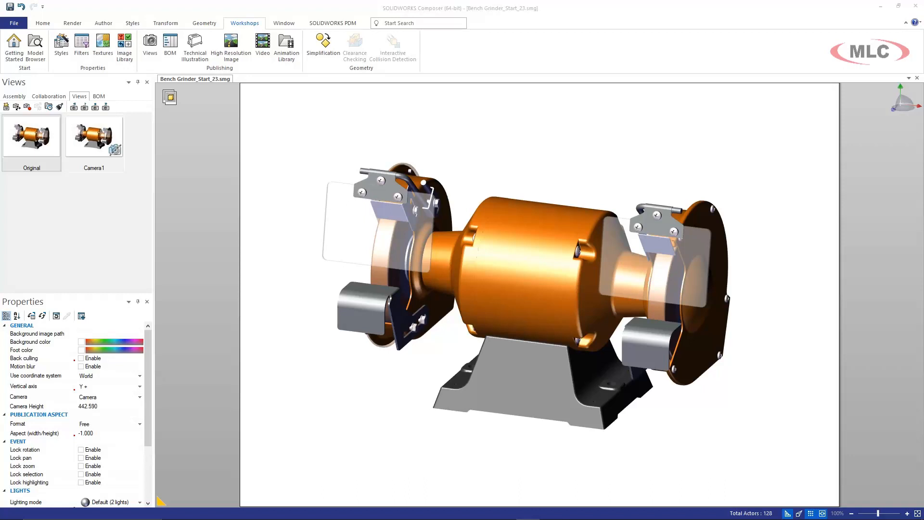
{"action": "mouse_move", "coordinate": [192, 192]}
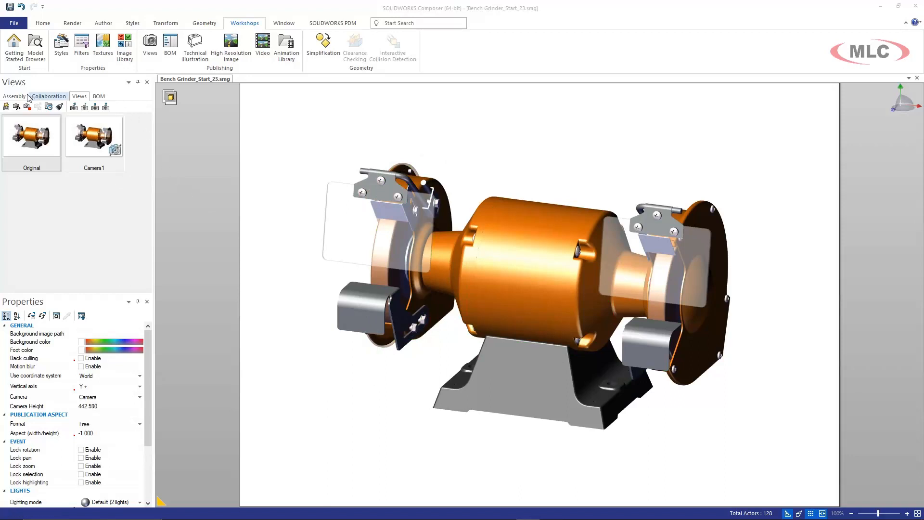
Step: Expand Motor Assembly in the assembly tree and keep only Stator and Rotor visible
{"action": "left_click", "coordinate": [13, 96]}
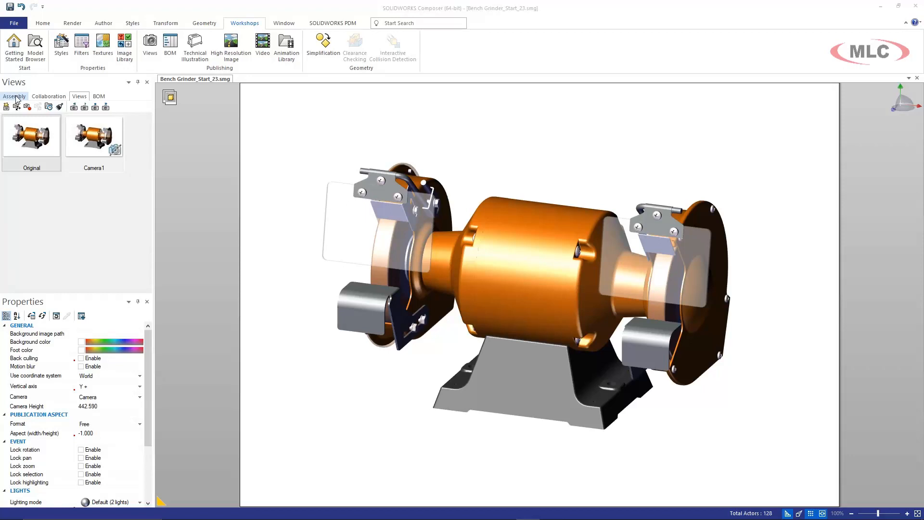
{"action": "left_click", "coordinate": [15, 96]}
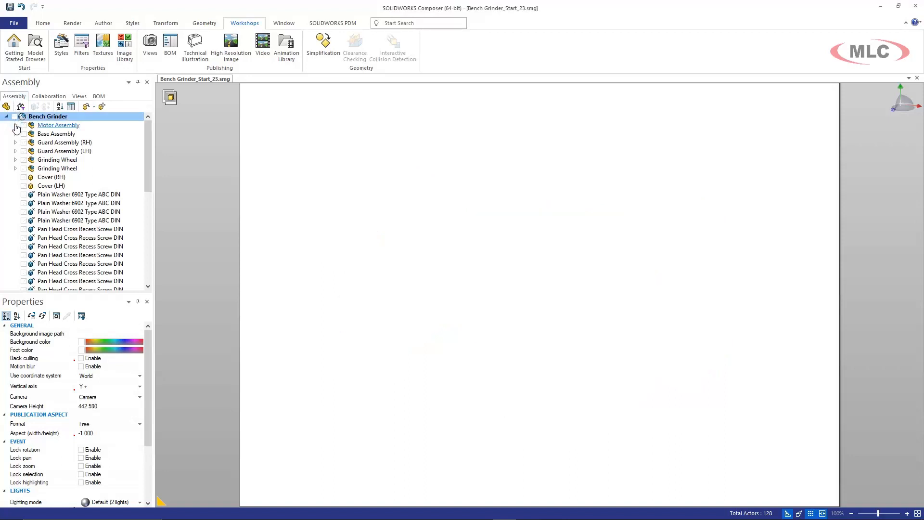
{"action": "left_click", "coordinate": [17, 126]}
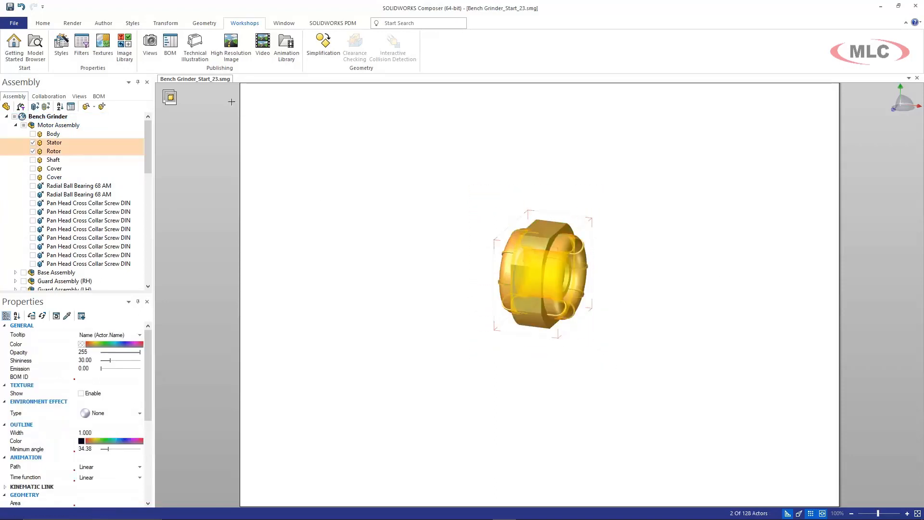
{"action": "left_click", "coordinate": [72, 23]}
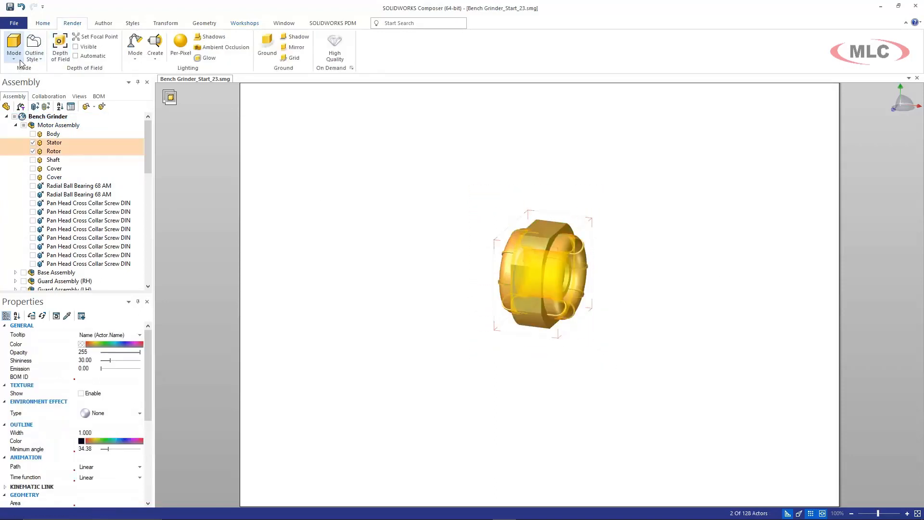
Step: Set the Custom Rendering style of the stator and rotor to Smooth outline
{"action": "left_click", "coordinate": [11, 46]}
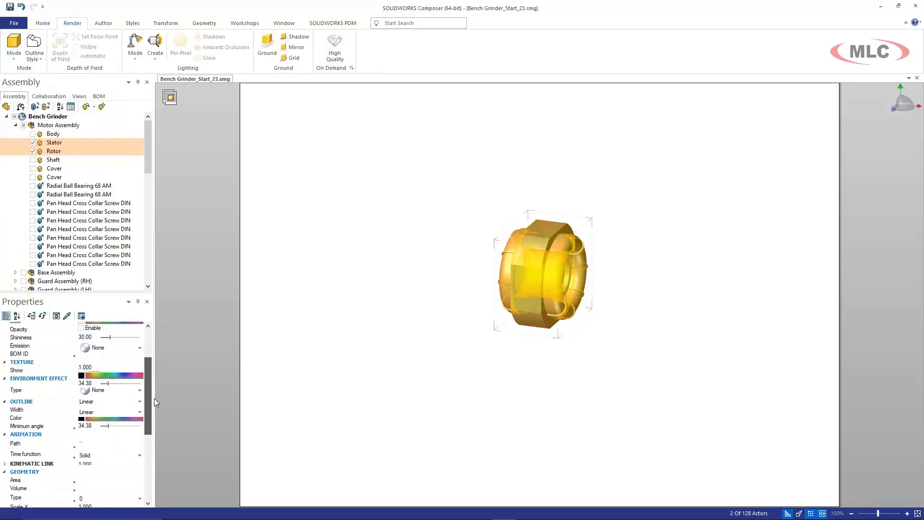
{"action": "left_click", "coordinate": [140, 386]}
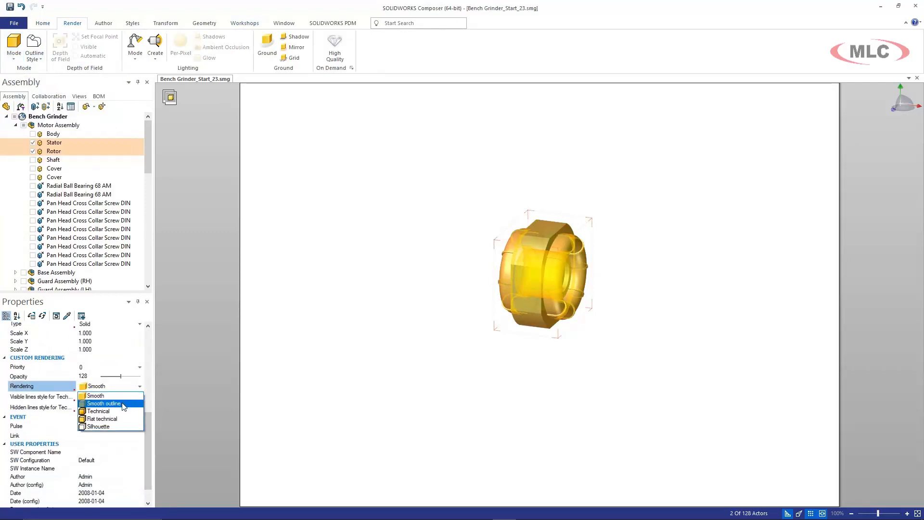
{"action": "left_click", "coordinate": [99, 411]}
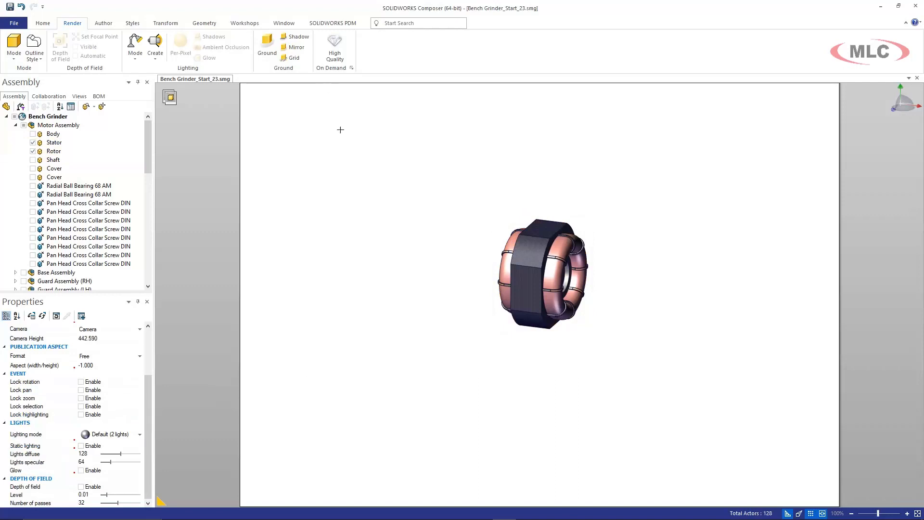
{"action": "mouse_move", "coordinate": [335, 132]}
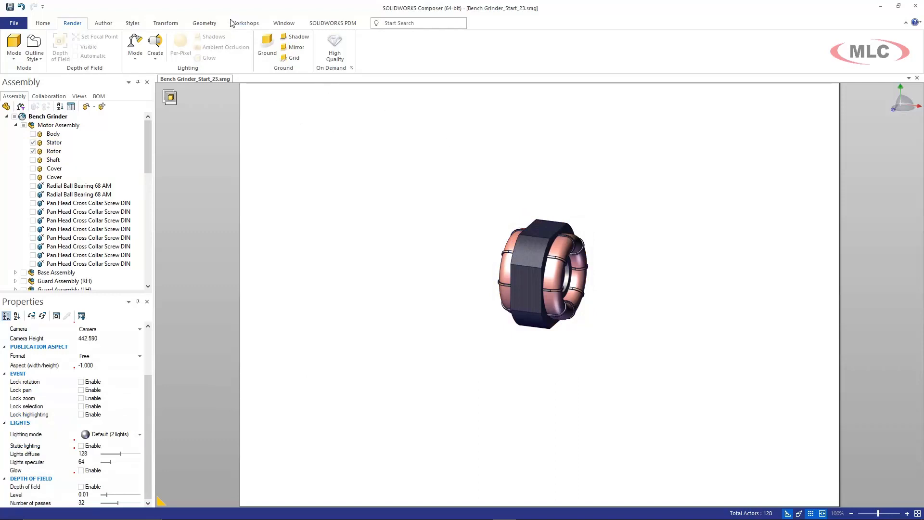
{"action": "left_click", "coordinate": [244, 23]}
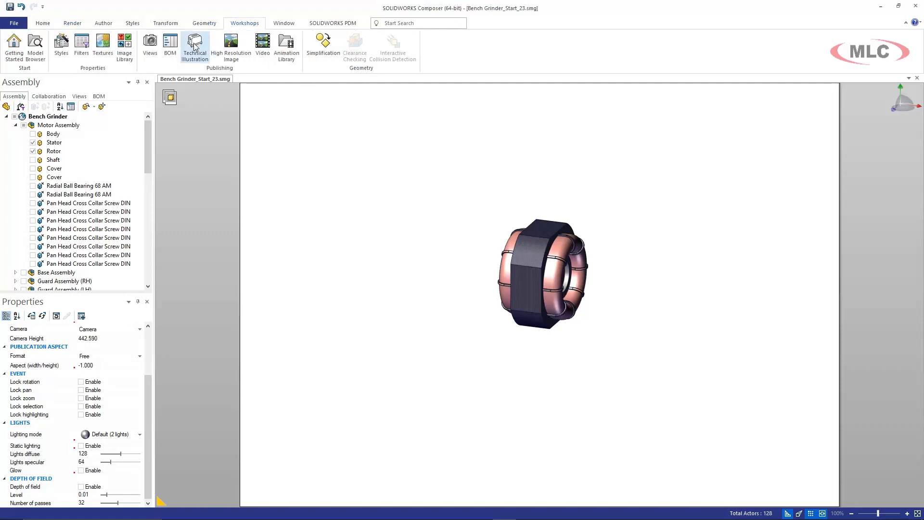
Step: Enable Detail view under Vectorization in the Technical Illustration workshop
{"action": "left_click", "coordinate": [195, 43]}
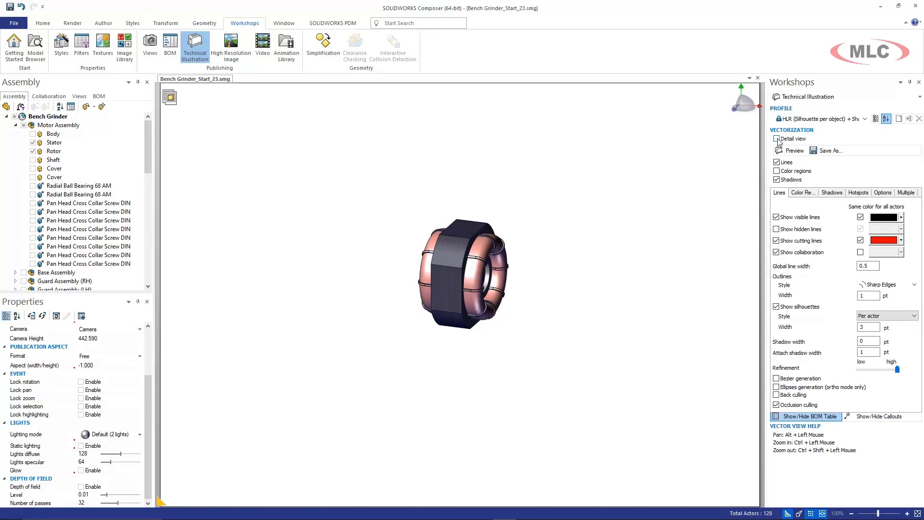
{"action": "left_click", "coordinate": [777, 138]}
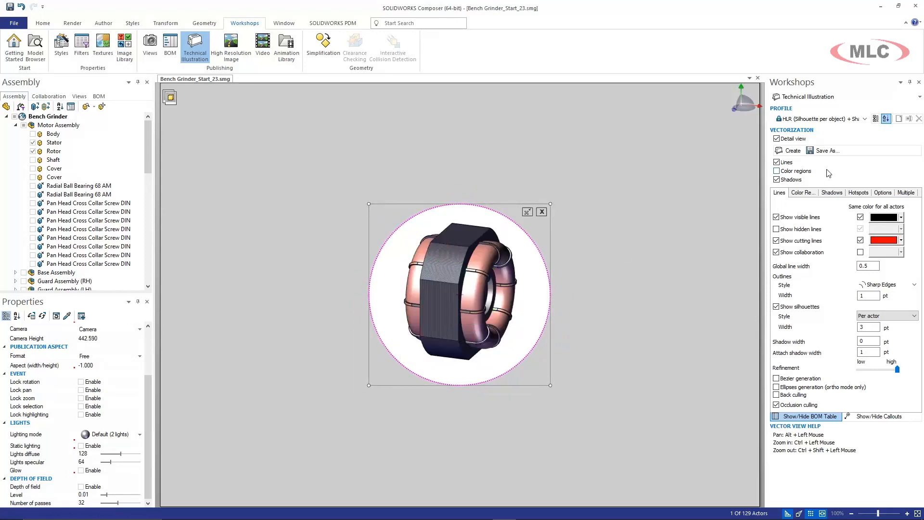
Step: Enable Color regions and set the vector Outlines Style to Construction Edges
{"action": "left_click", "coordinate": [776, 171]}
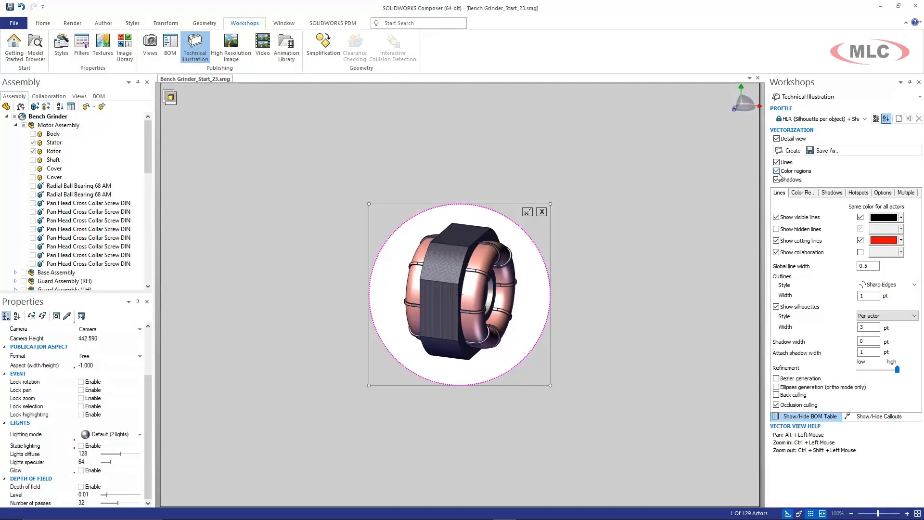
{"action": "left_click", "coordinate": [913, 284]}
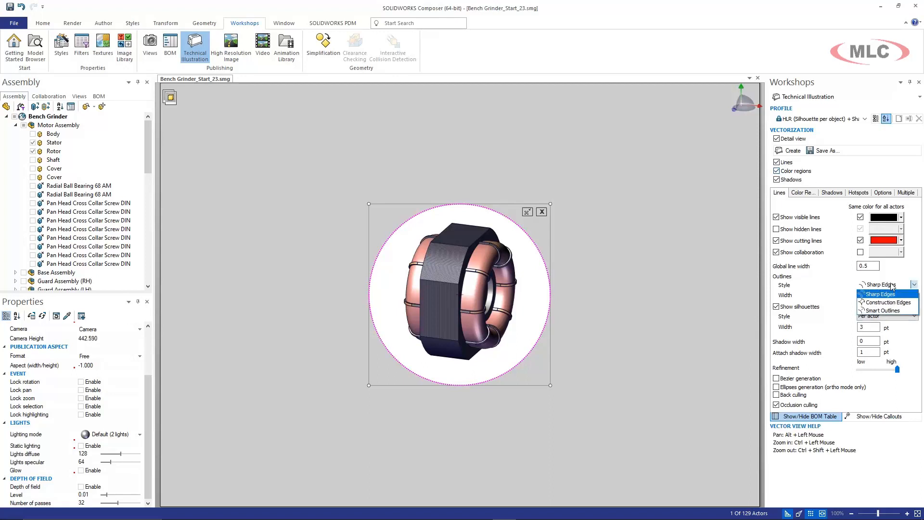
{"action": "left_click", "coordinate": [887, 302]}
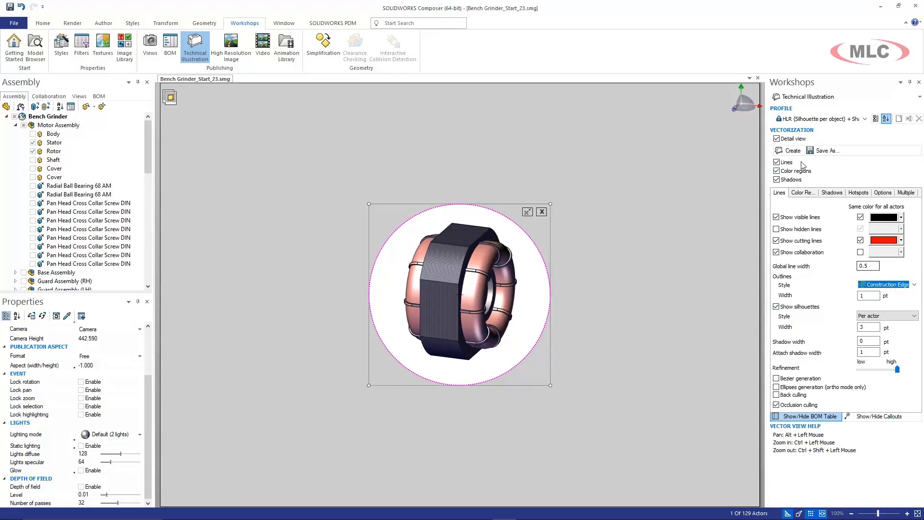
{"action": "mouse_move", "coordinate": [790, 150]}
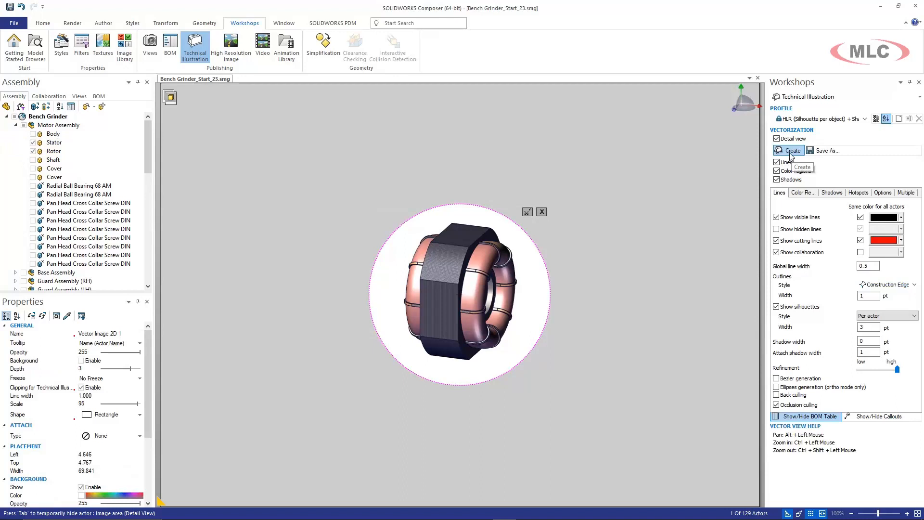
Step: Create the vector detail image of the stator and rotor
{"action": "left_click", "coordinate": [788, 150]}
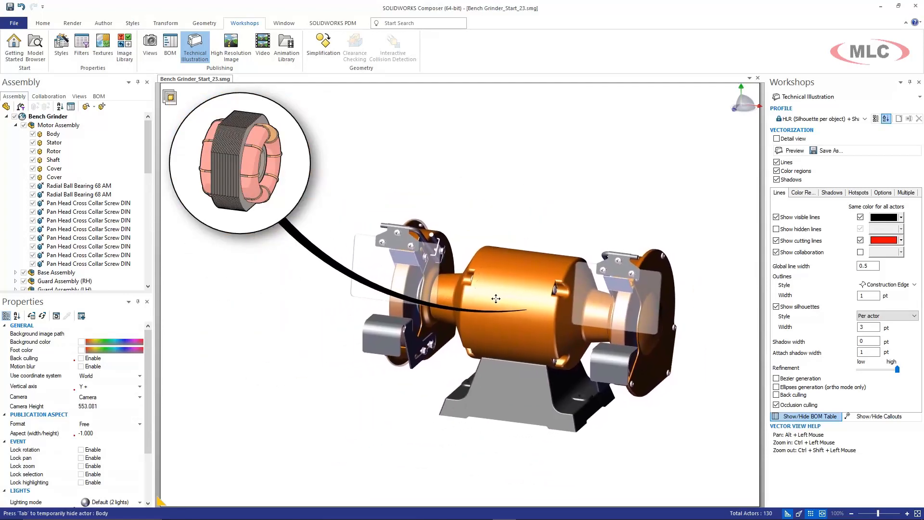
Step: Nudge the circular detail image lower and right, then select Vector Image 2D 1
{"action": "left_click", "coordinate": [249, 188]}
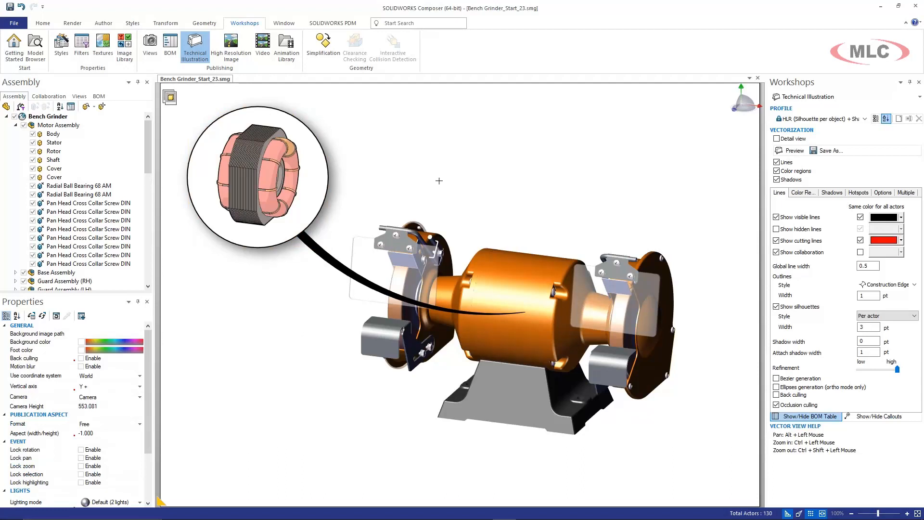
{"action": "mouse_move", "coordinate": [347, 131]}
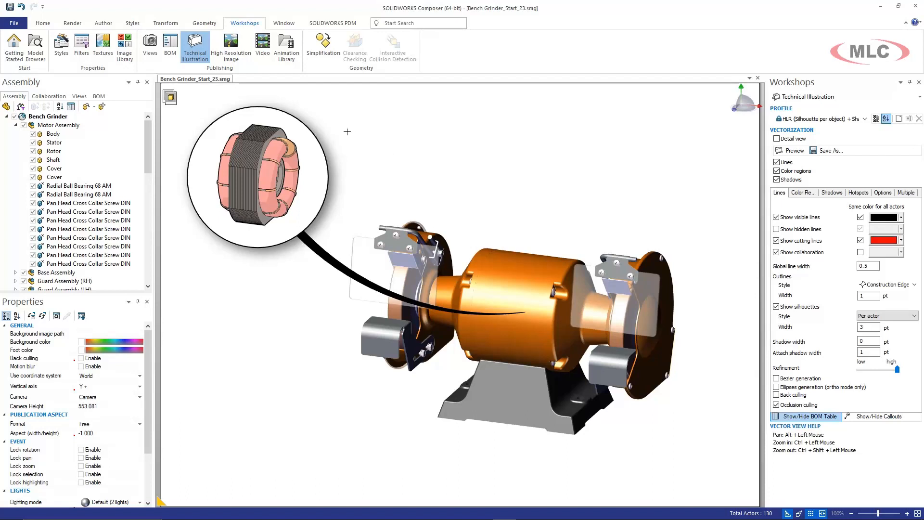
{"action": "left_click", "coordinate": [269, 167]}
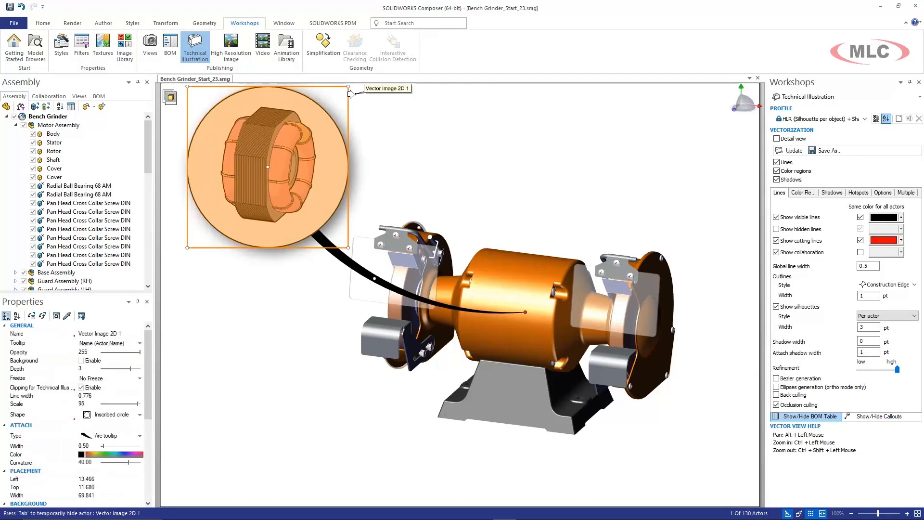